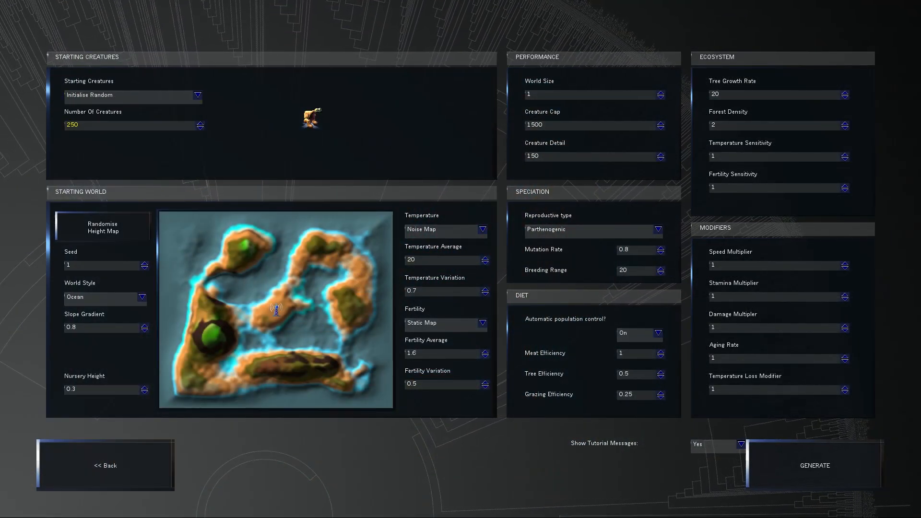
mouse_move(132, 95)
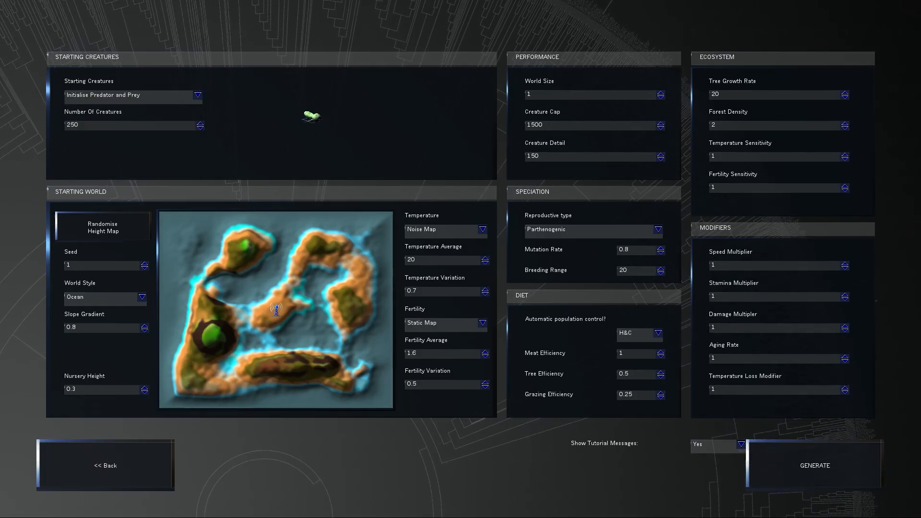
Step: Use predator-and-prey starting creatures and enter world seed 8675309
left_click(132, 125)
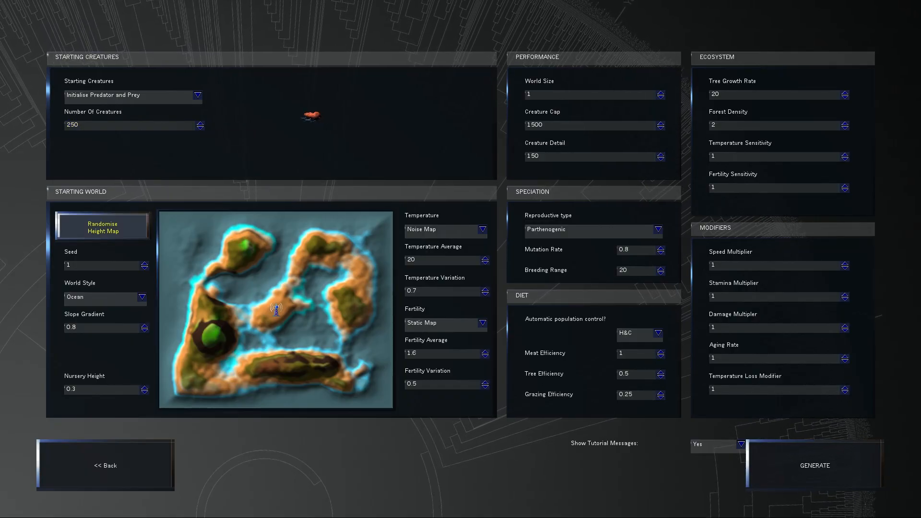
left_click(104, 265)
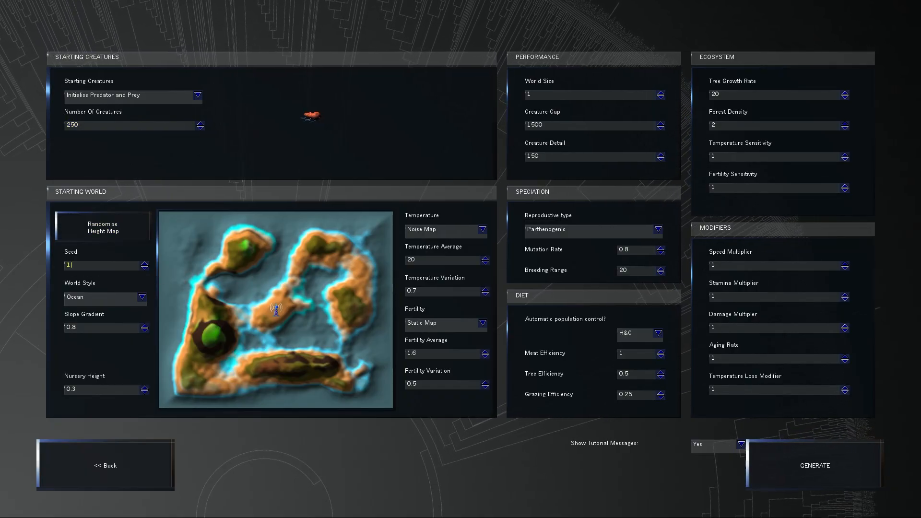
type("8675309")
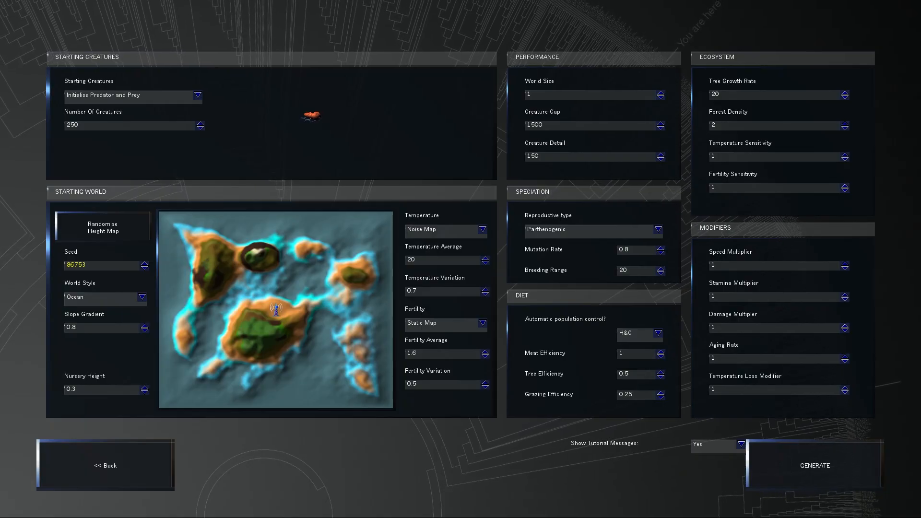
Step: Preview the world styles, choose Crater, and raise tree and grazing efficiency to 0.61 and 0.35
left_click(102, 227)
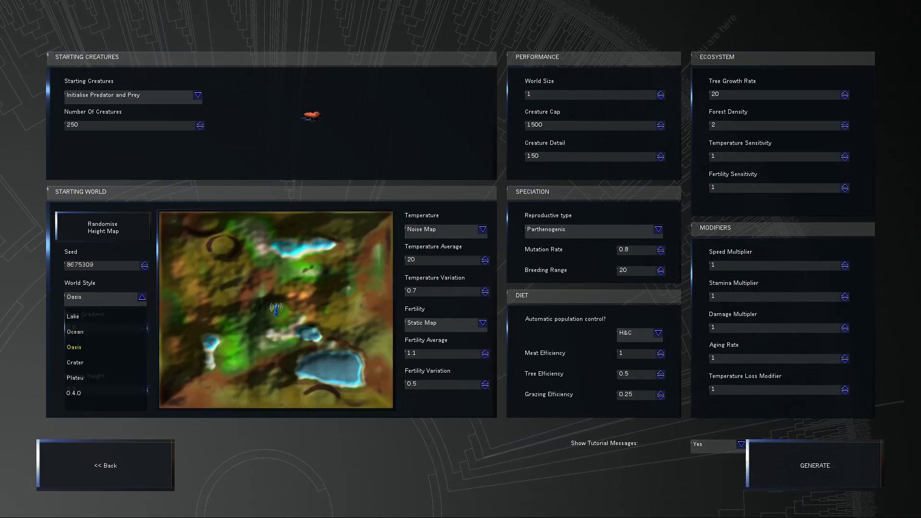
left_click(75, 373)
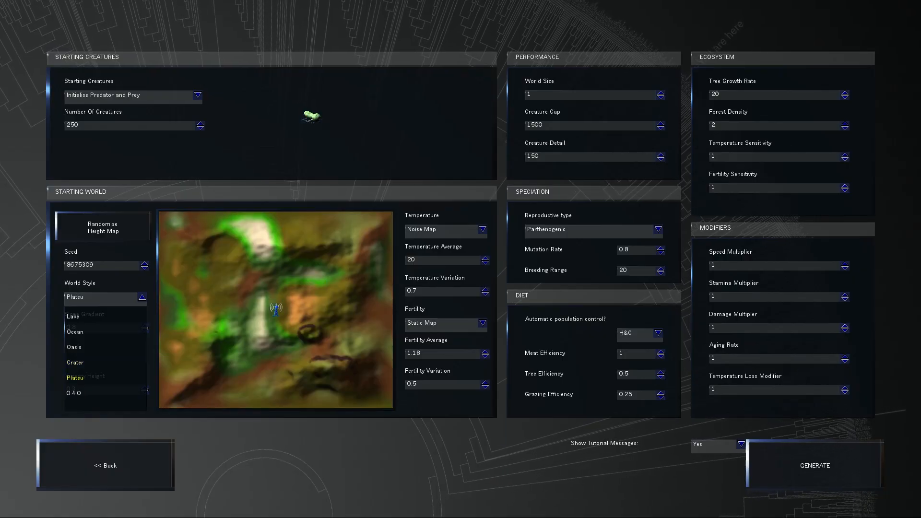
left_click(74, 347)
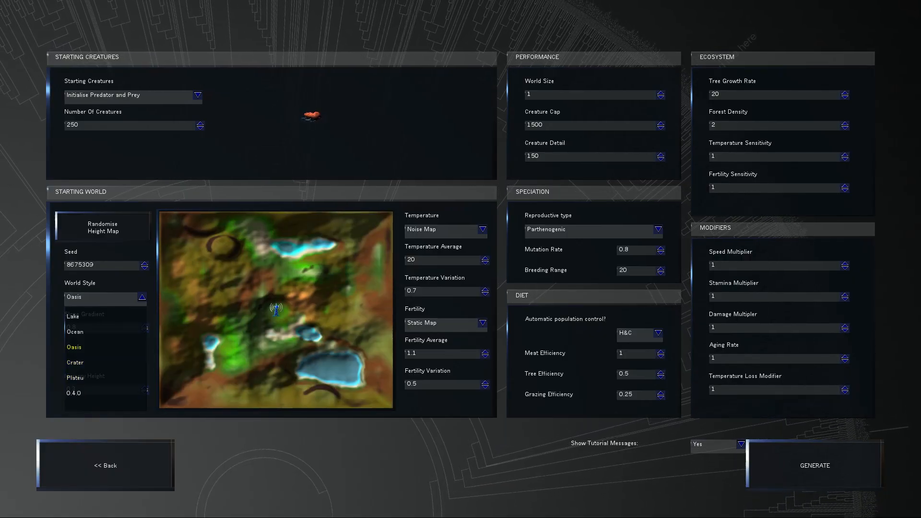
left_click(74, 331)
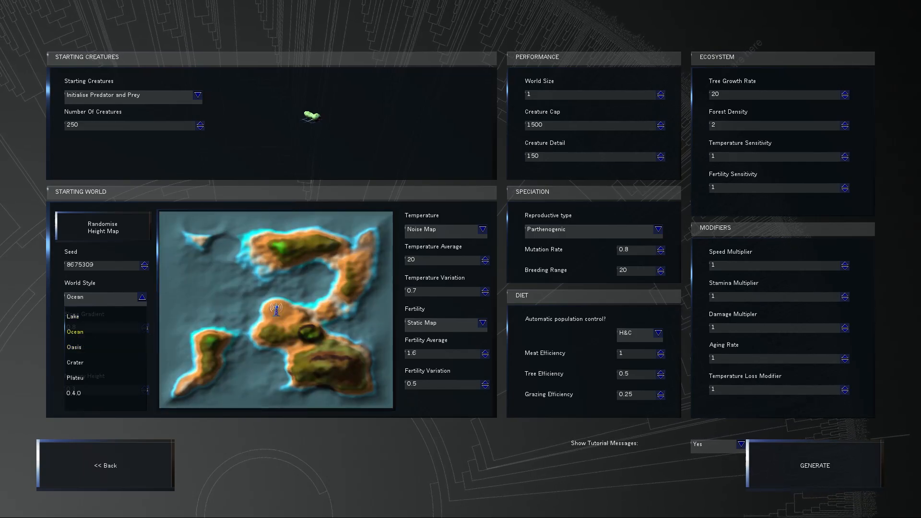
left_click(76, 363)
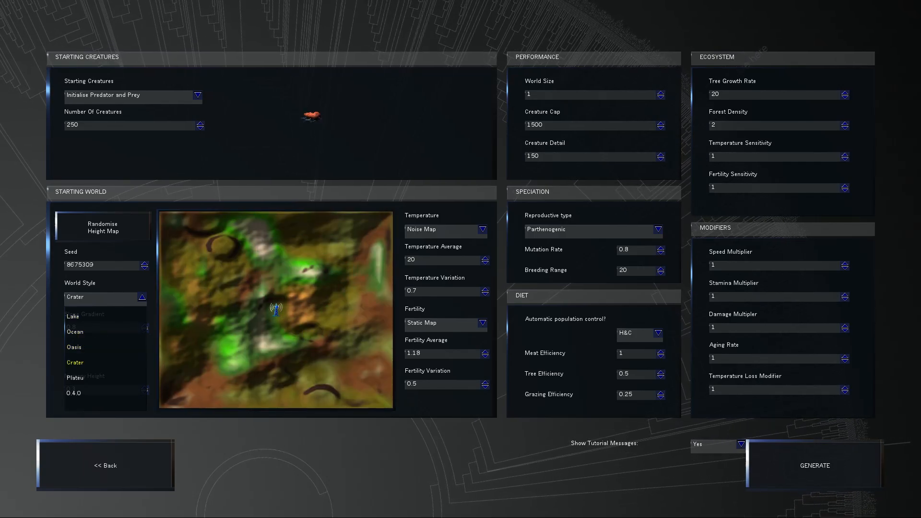
left_click(75, 379)
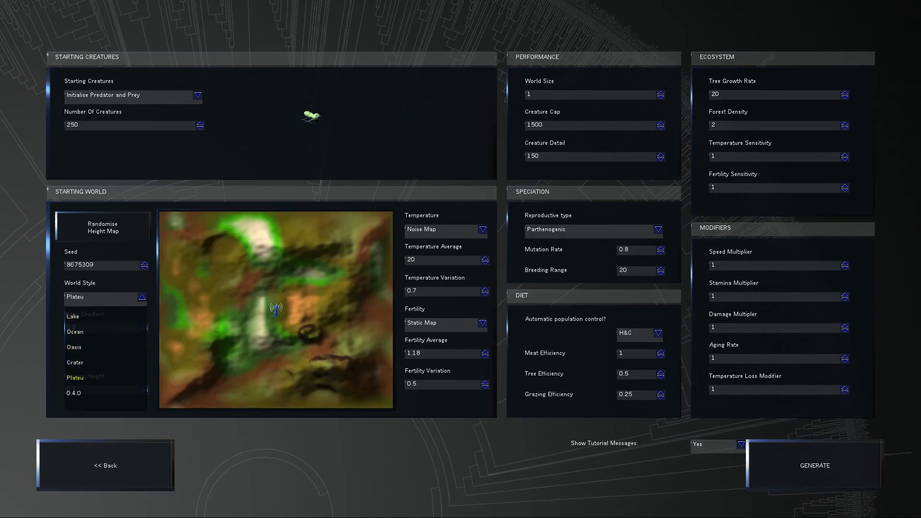
left_click(75, 362)
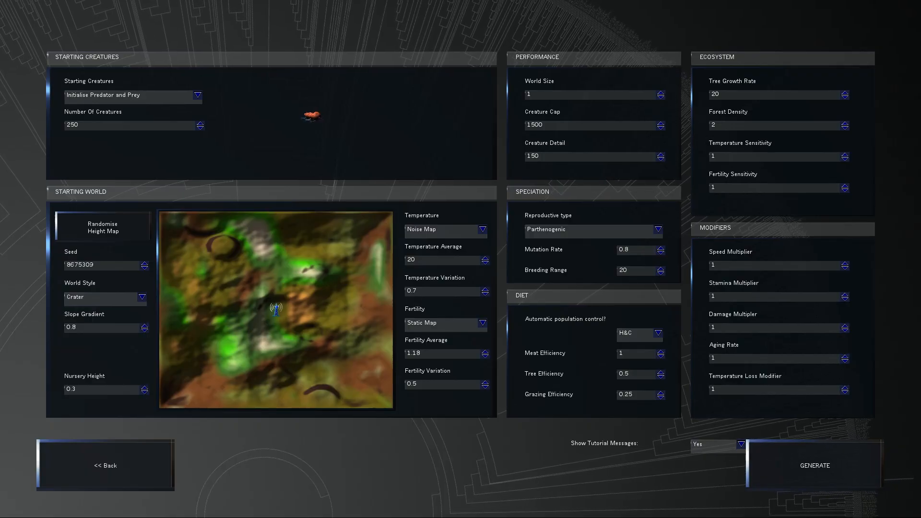
left_click(593, 230)
type("0.61")
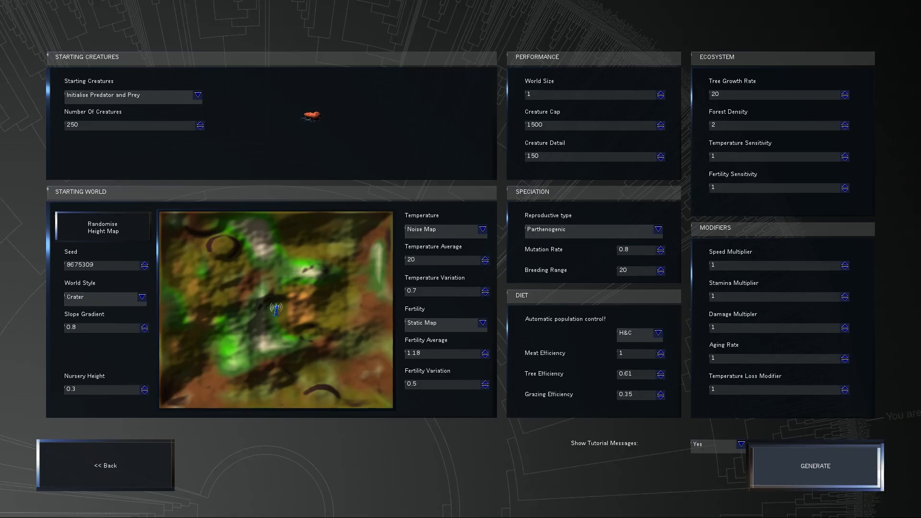
Step: Generate the crater world with the configured settings
left_click(814, 466)
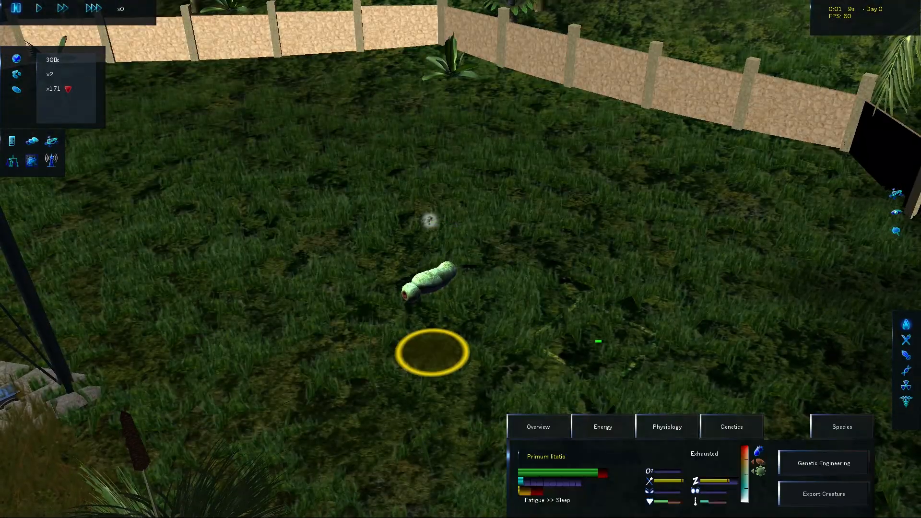
Step: Open Genetic Engineering and raise the creature's skin type from 3 to 5
left_click(822, 463)
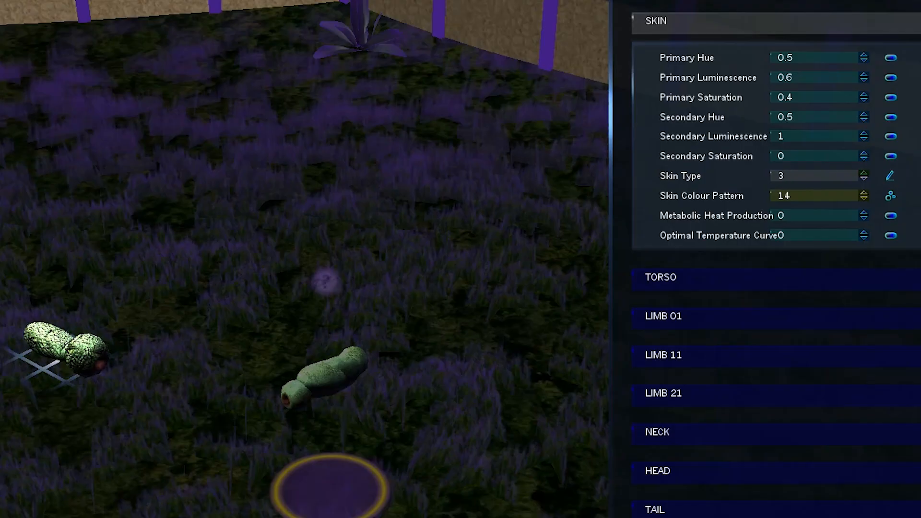
left_click(862, 173)
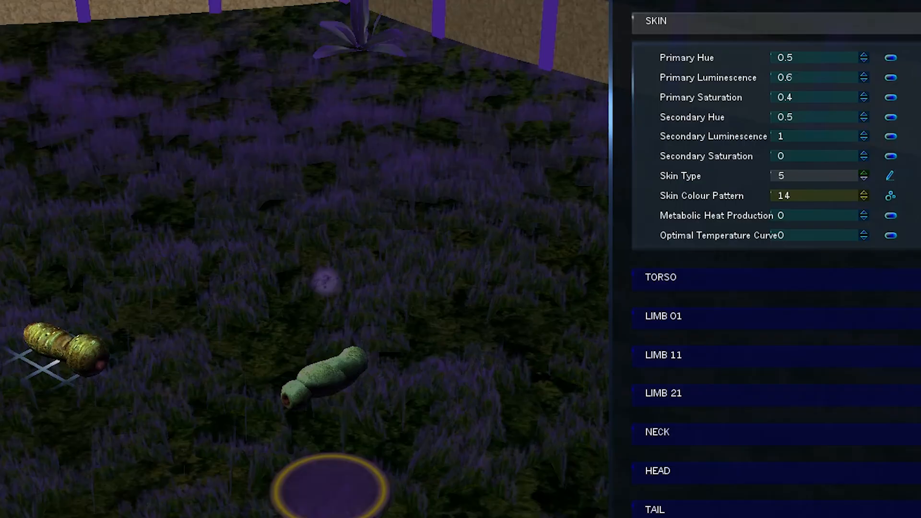
left_click(864, 172)
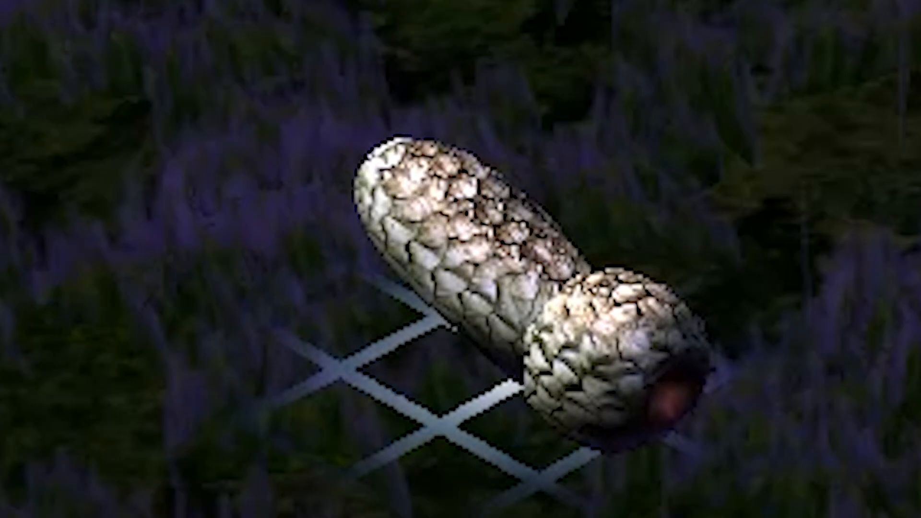
Step: Scroll the genetics panel down to the torso and first-limb gene sections
scroll("down", 3)
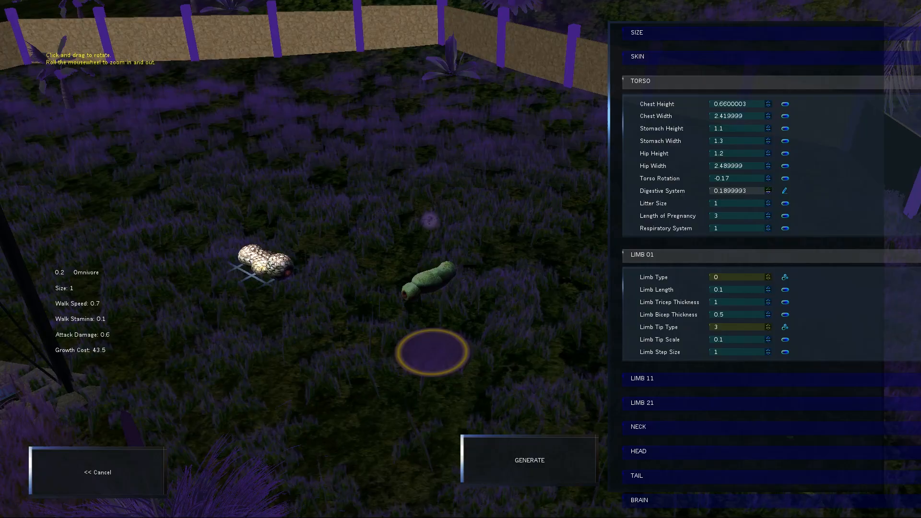
Step: Edit the first-limb genes, lower facial features from 5 to 4, and generate the carnivore
left_click(769, 193)
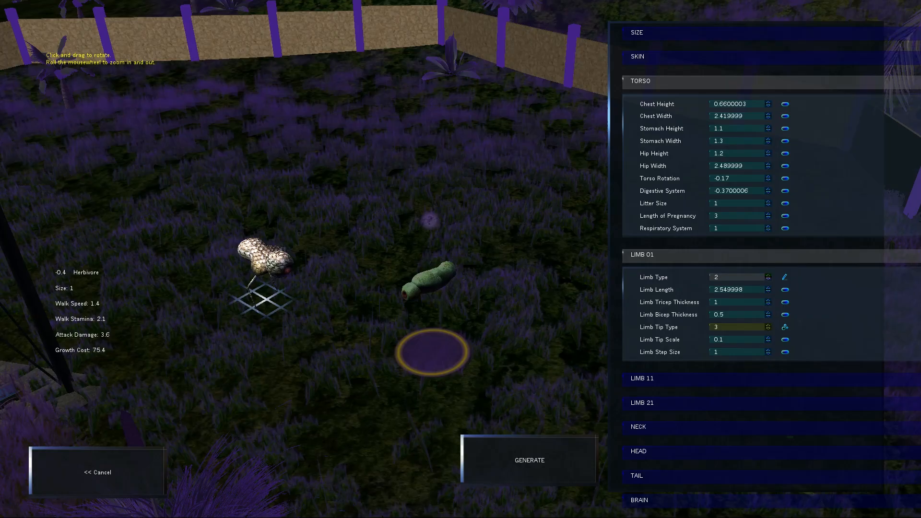
type("5")
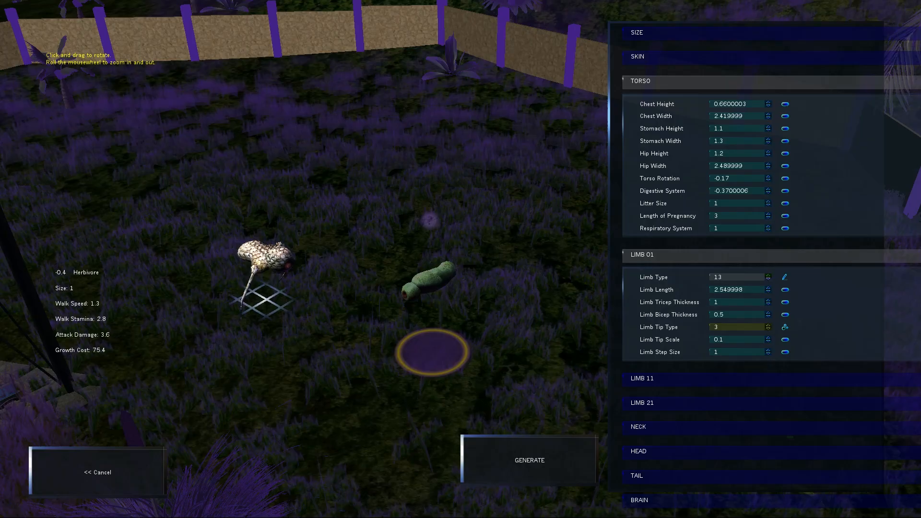
left_click(768, 274)
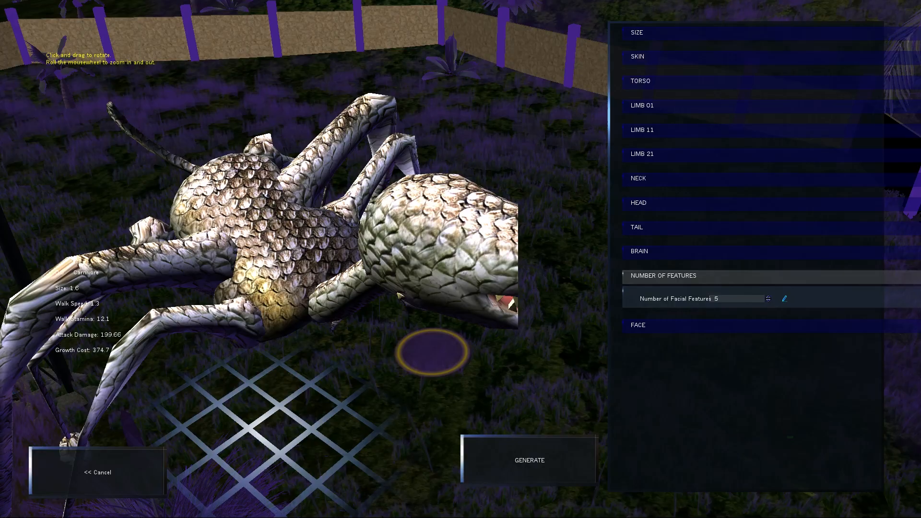
left_click(767, 300)
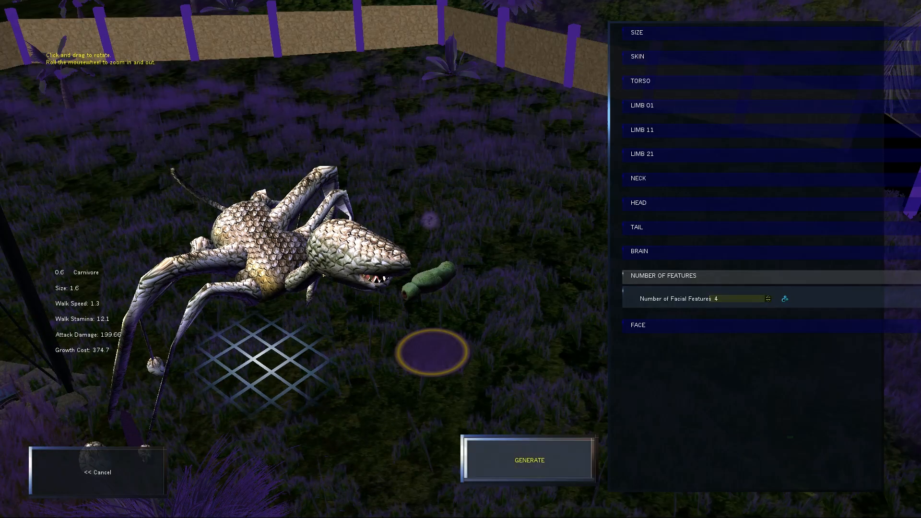
left_click(527, 460)
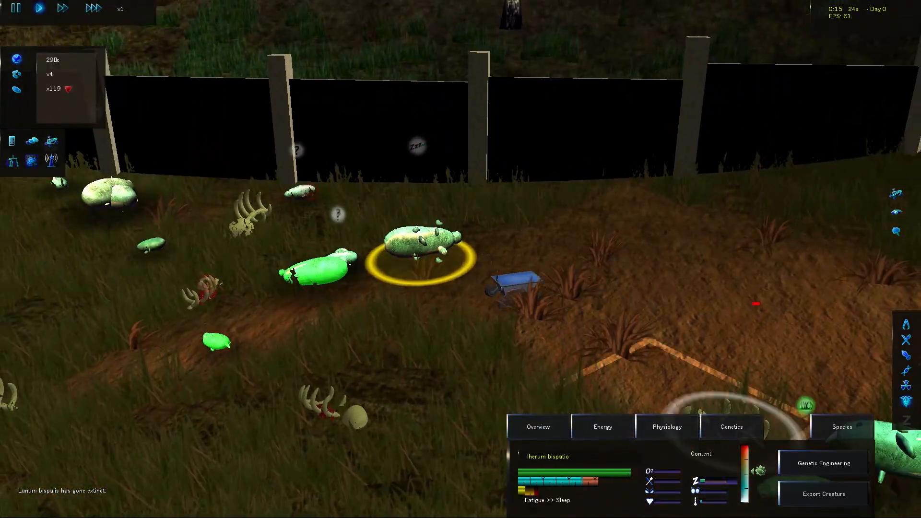
Step: Set the green herbivore's Brain Motivation gene to 0.6599997 and confirm
left_click(821, 462)
type("0.12")
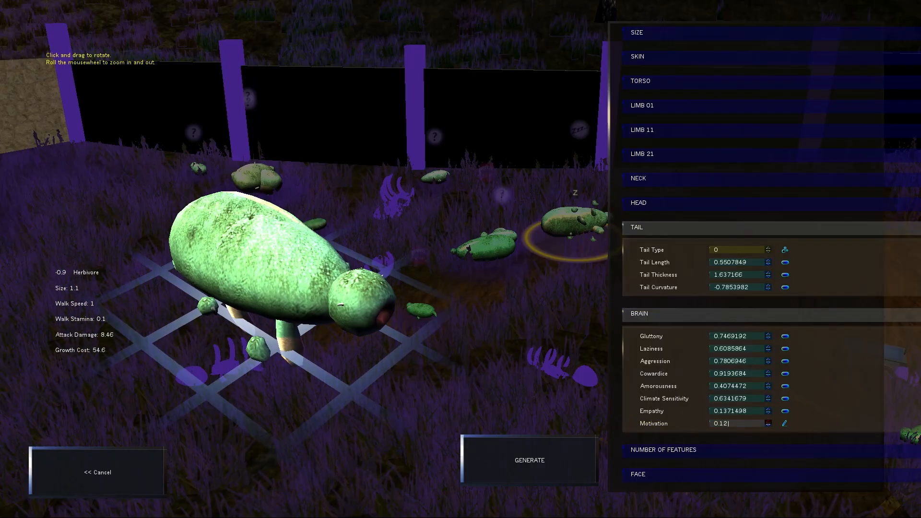
type("0.6599997")
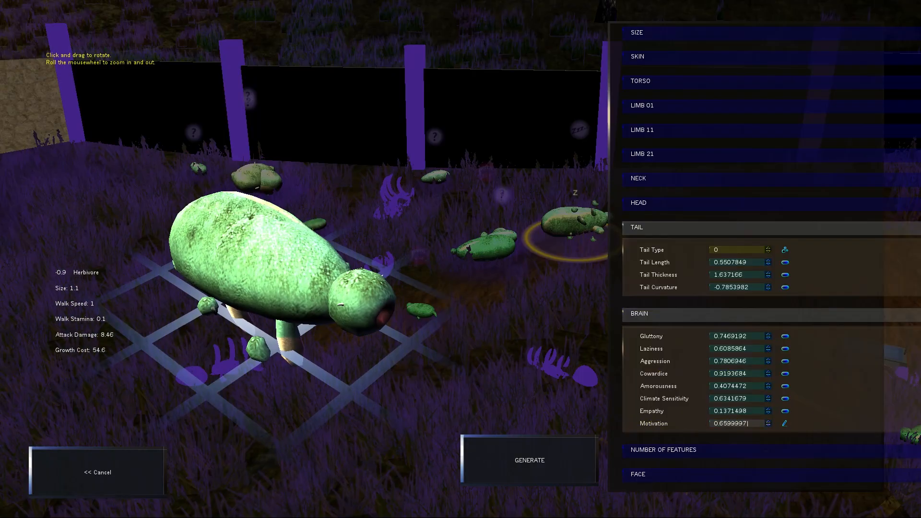
left_click(528, 460)
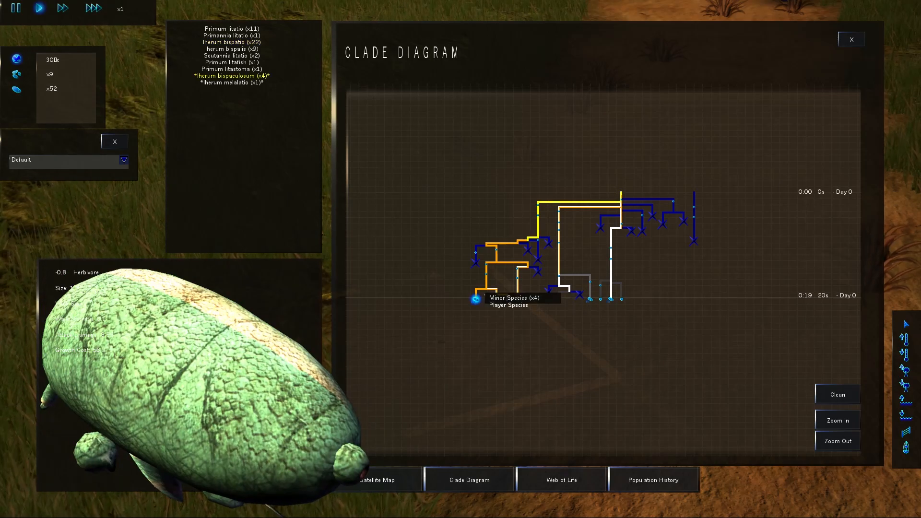
Step: Close the clade diagram
left_click(850, 39)
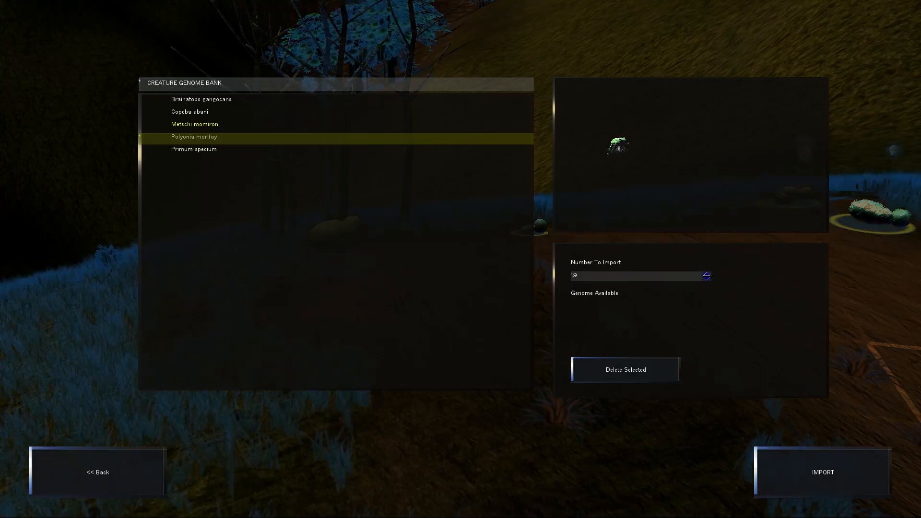
Step: Import the selected Polyonia monfay genome into the crater world
left_click(189, 111)
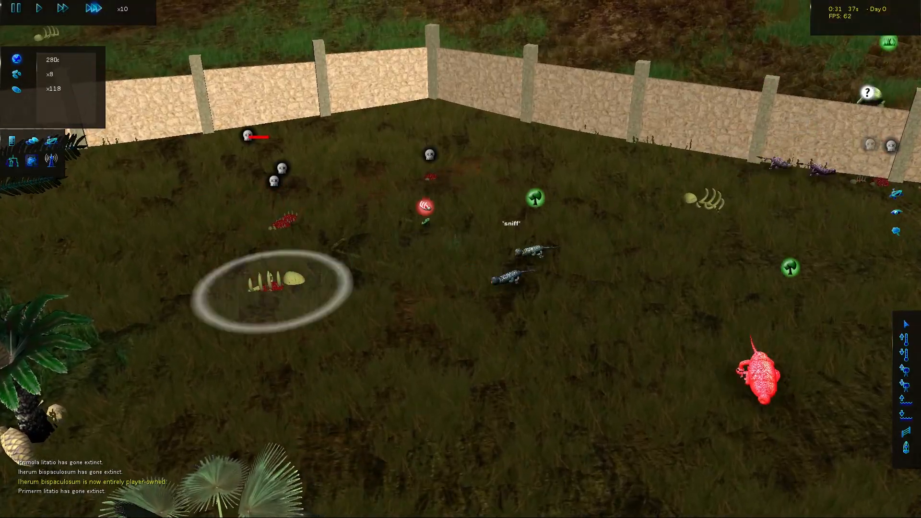
Step: Release Nothrum bispatio creatures into the wild twice
left_click(38, 8)
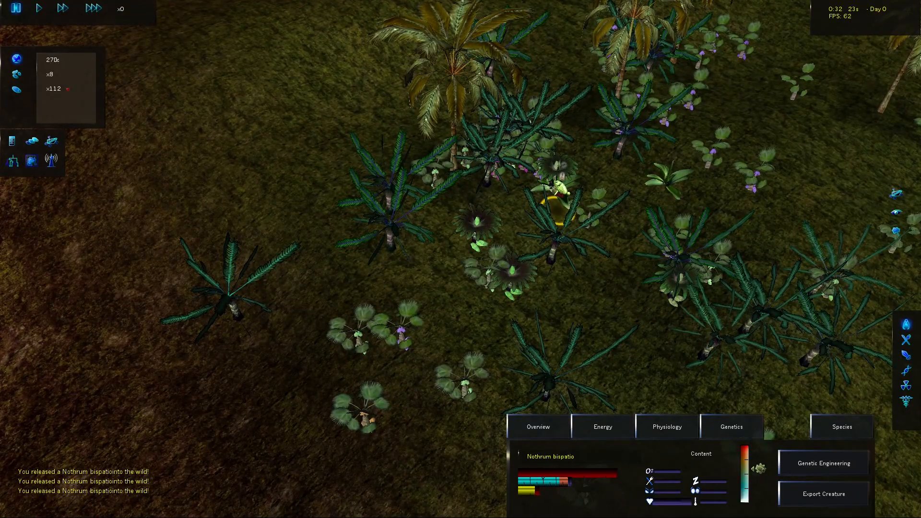
left_click(39, 8)
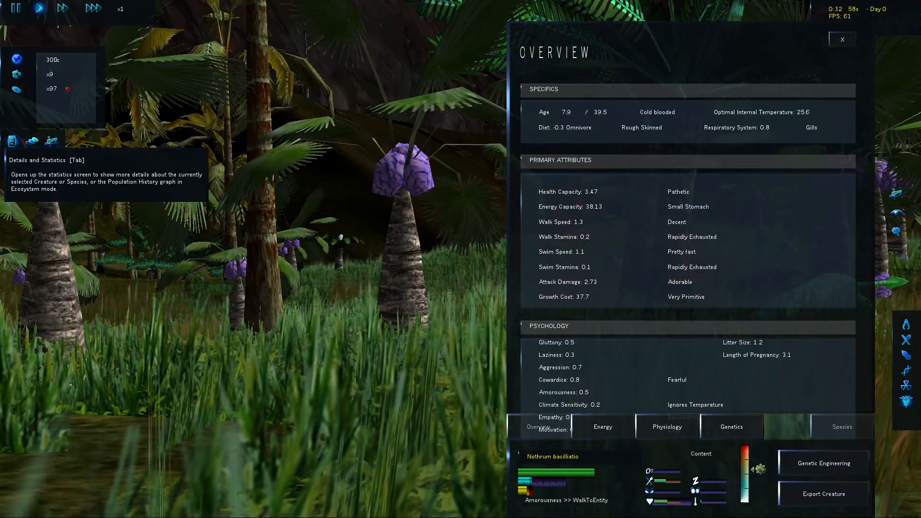
Step: Close the creature Overview panel to return to the live world view
left_click(730, 426)
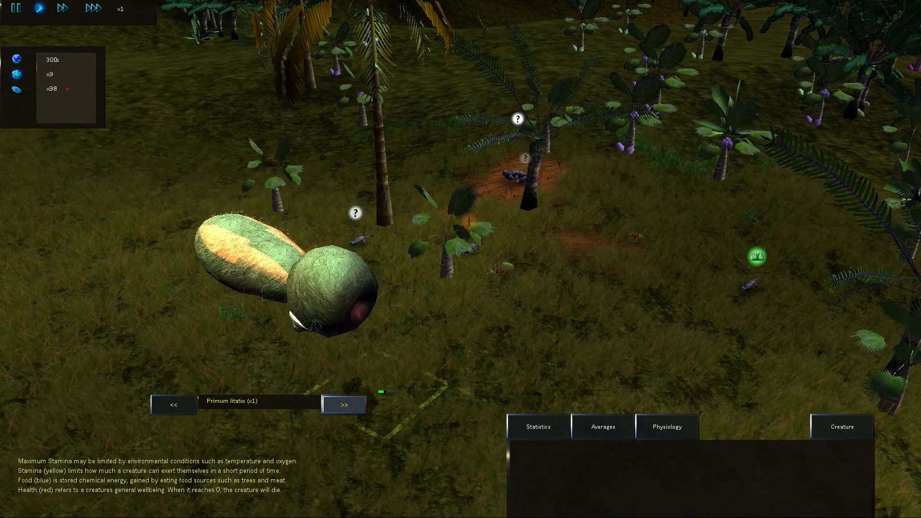
Step: Cycle forward through four species with the species selector, ending on Spiciopsis morbuomgae
left_click(344, 405)
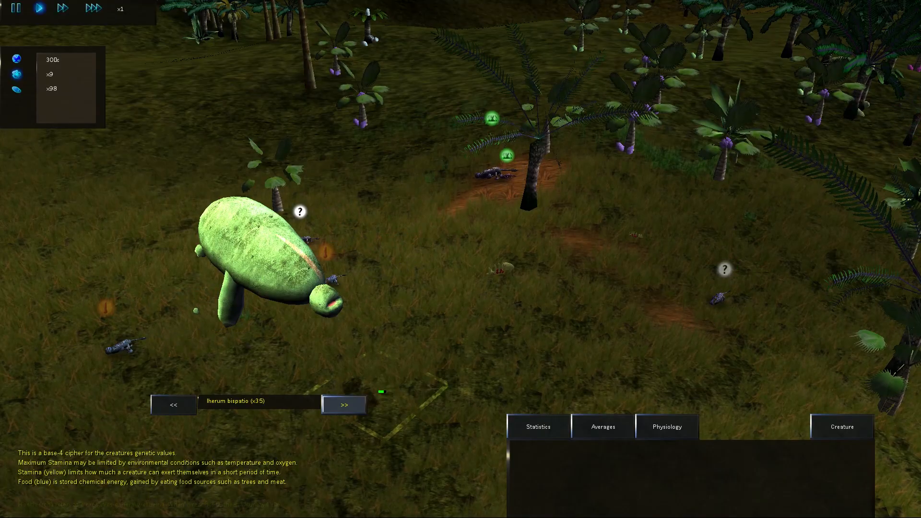
left_click(344, 404)
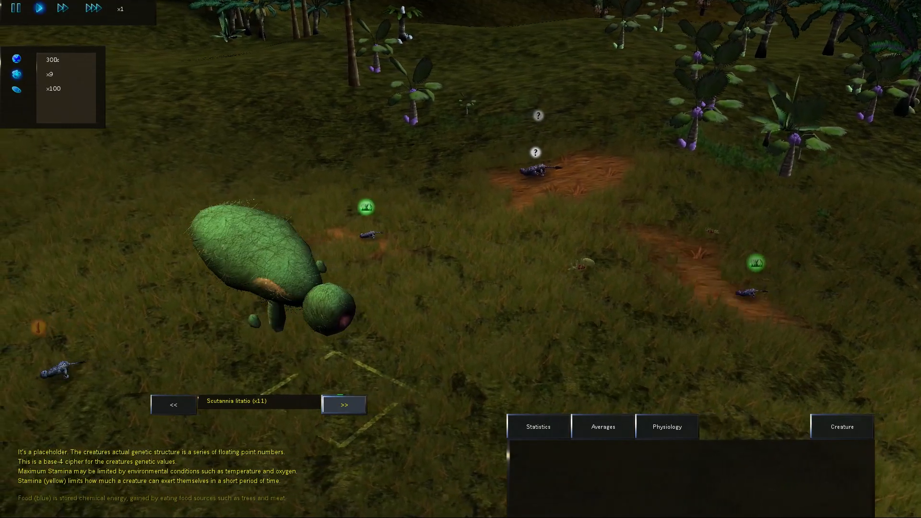
left_click(344, 404)
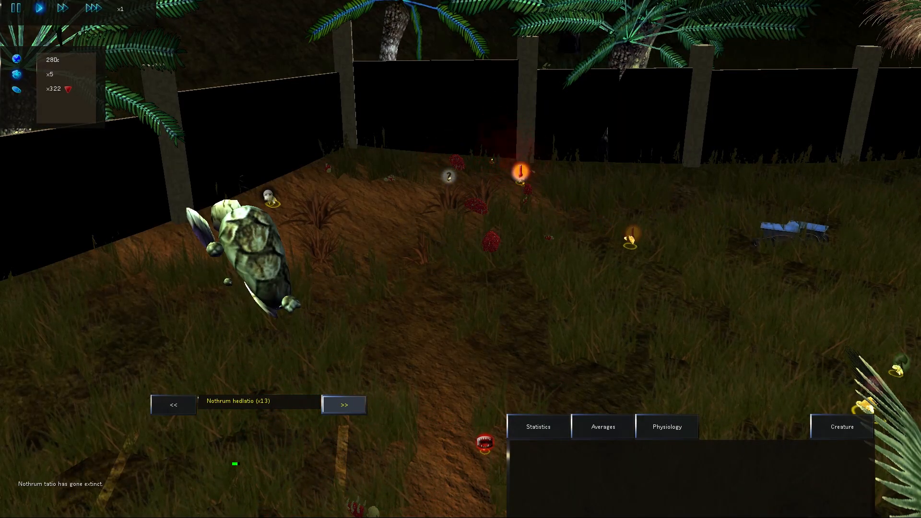
left_click(345, 405)
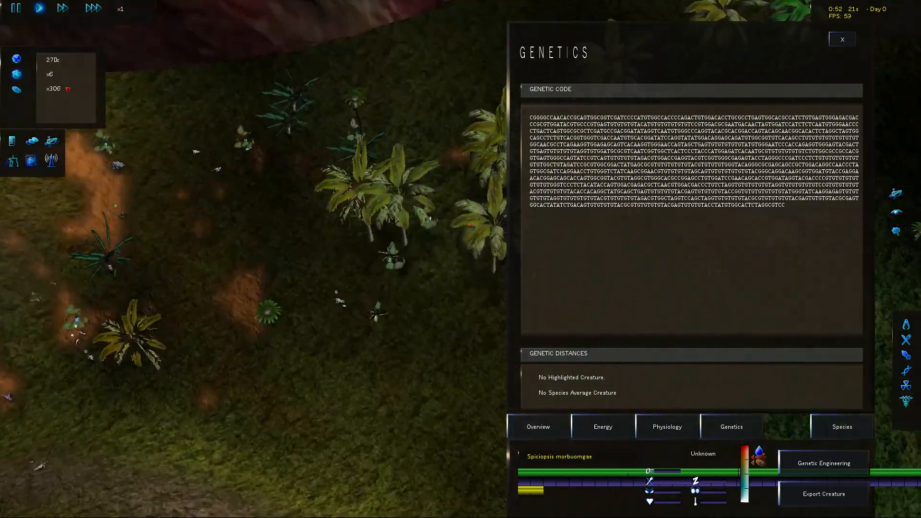
Step: Show the Statistics panel for Primum fumigastoma: 2 living creatures, generation 28.3, age 66
left_click(841, 39)
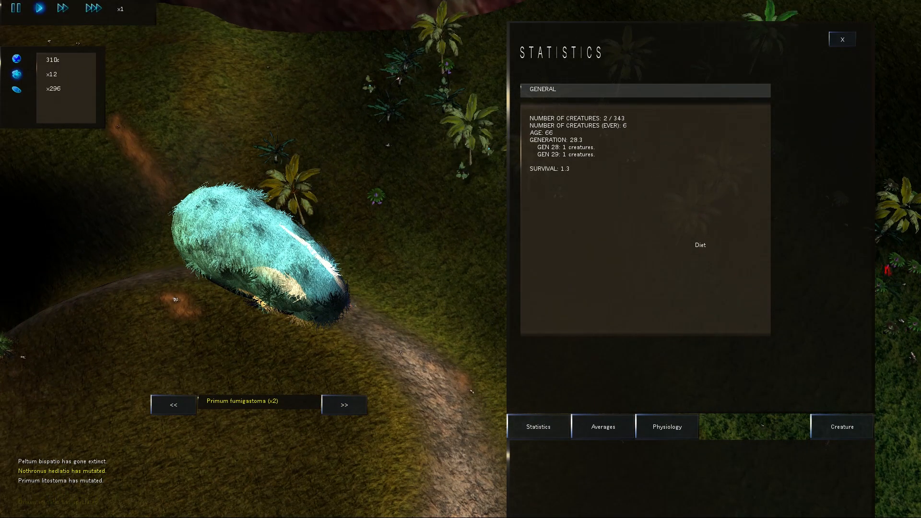
Step: Step through further species' statistics, ending on the Rovers panel with four feeding rules
left_click(840, 39)
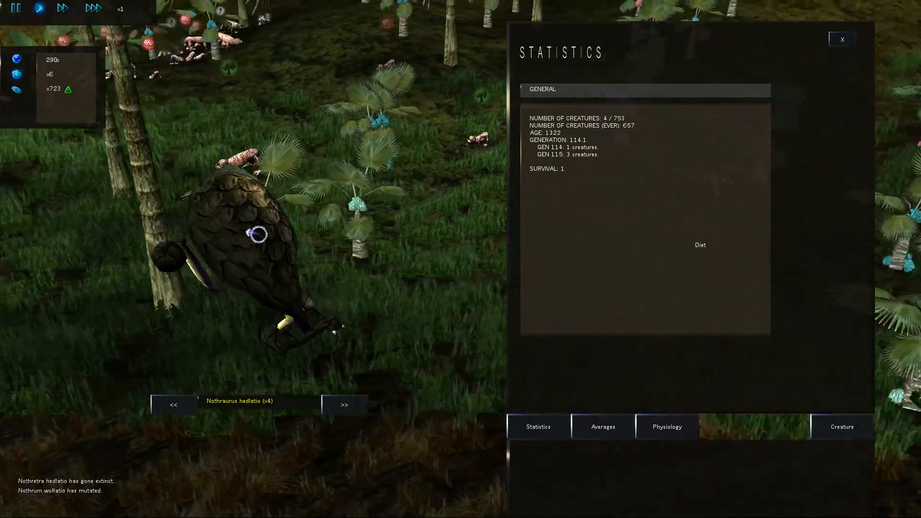
left_click(343, 404)
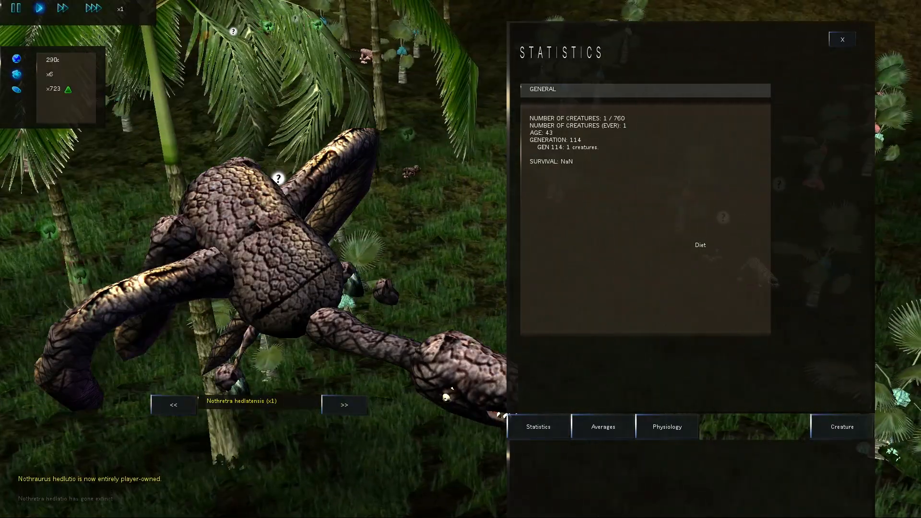
left_click(344, 405)
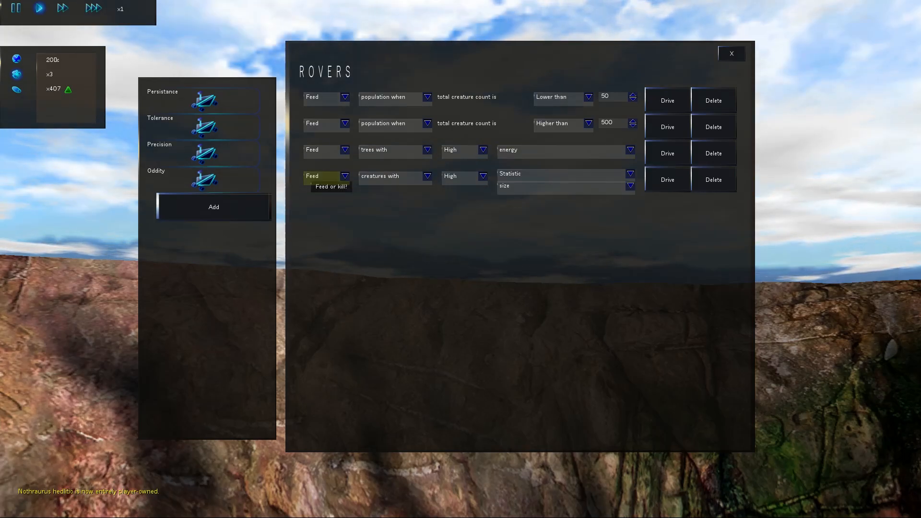
Step: Drive the third rover, the one that feeds high-energy trees
left_click(666, 152)
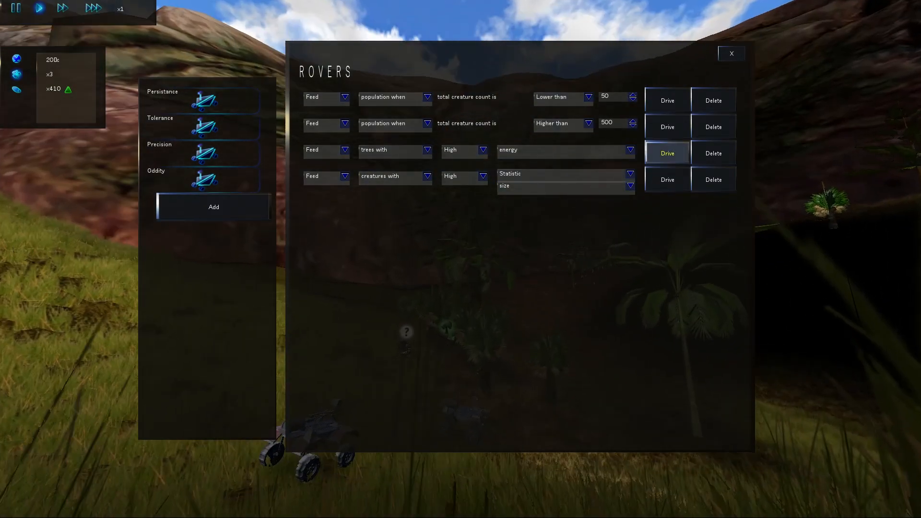